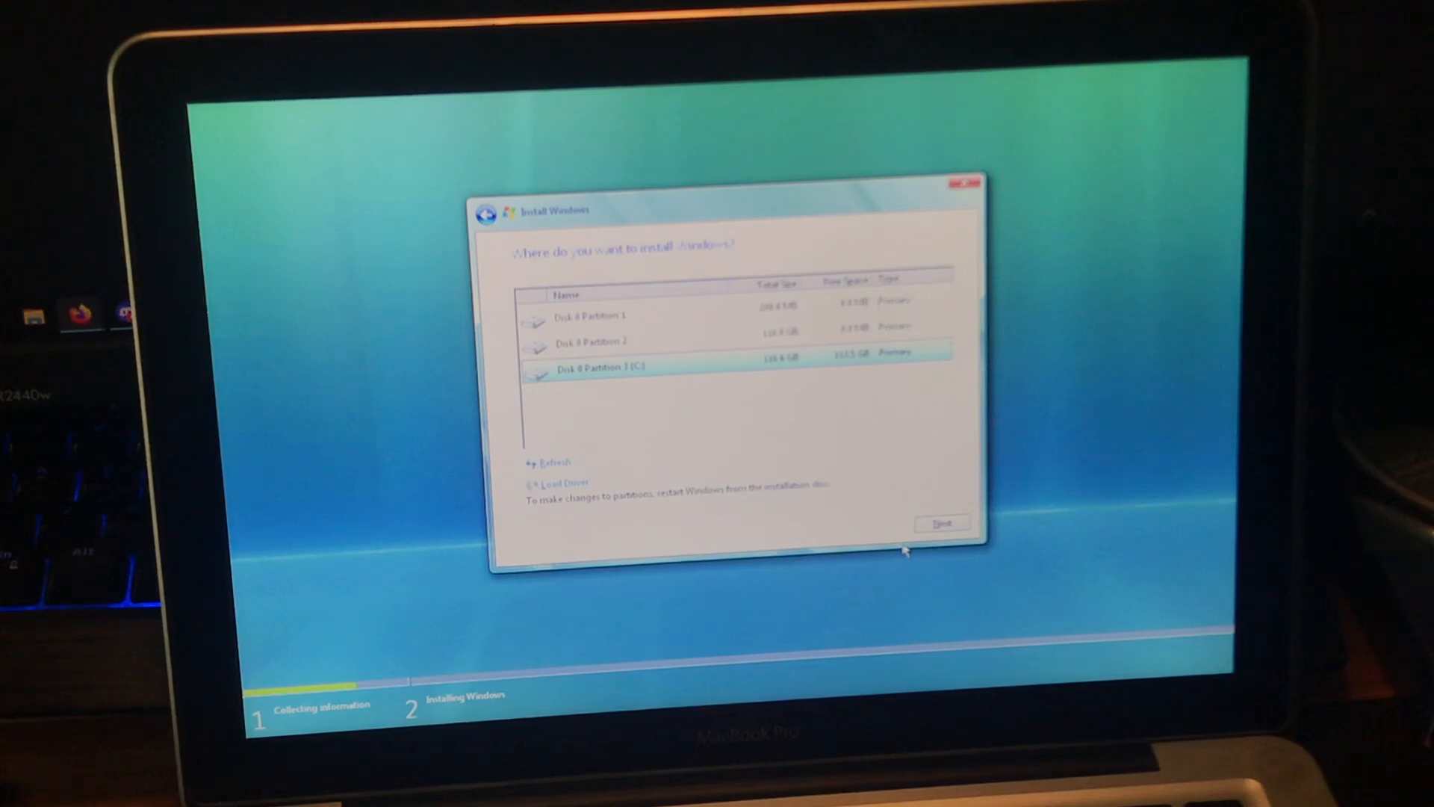
# Step: Install Windows onto Disk 0 Partition 3 (C:)
pyautogui.click(941, 522)
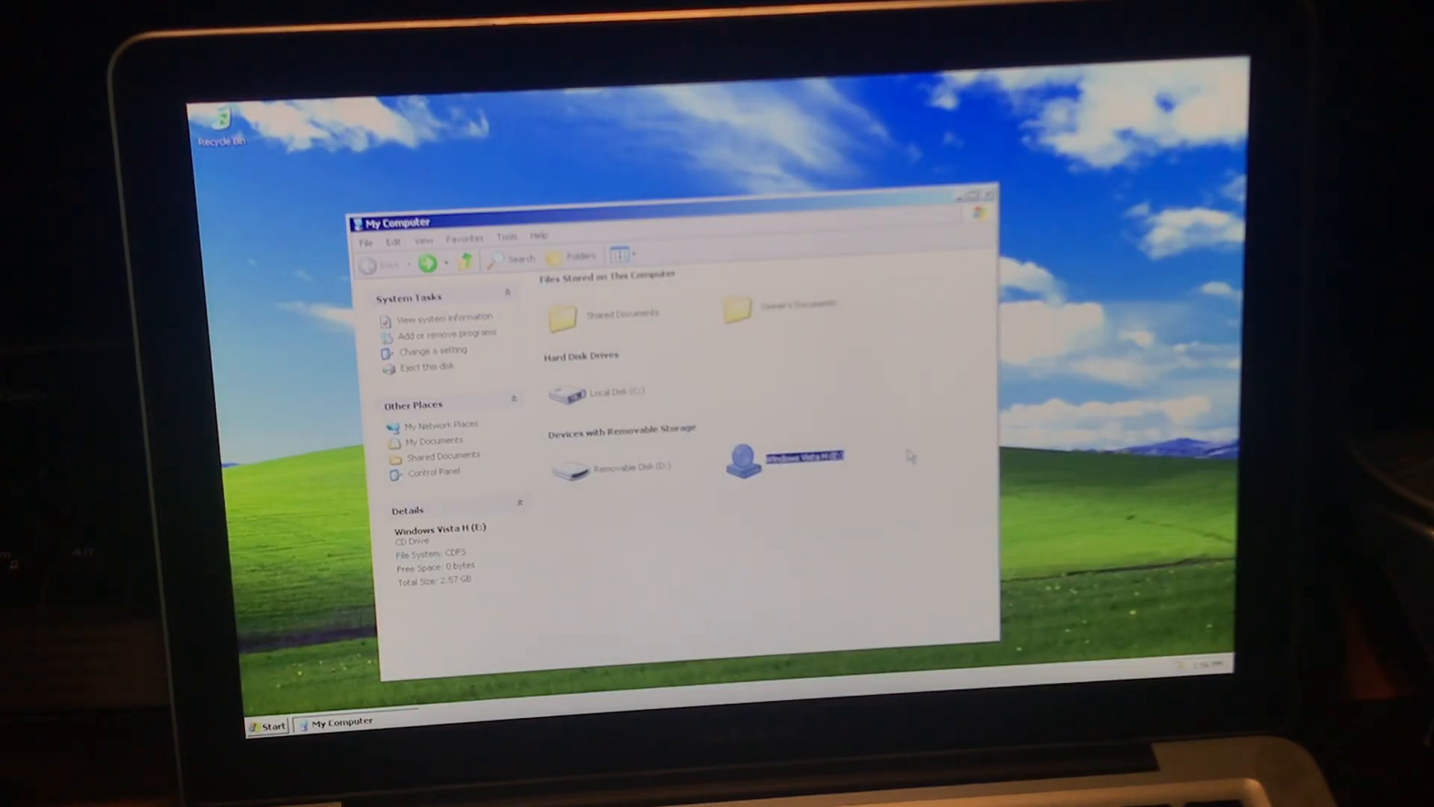
# Step: Eject the Windows Vista disc from the CD drive via My Computer
pyautogui.click(986, 197)
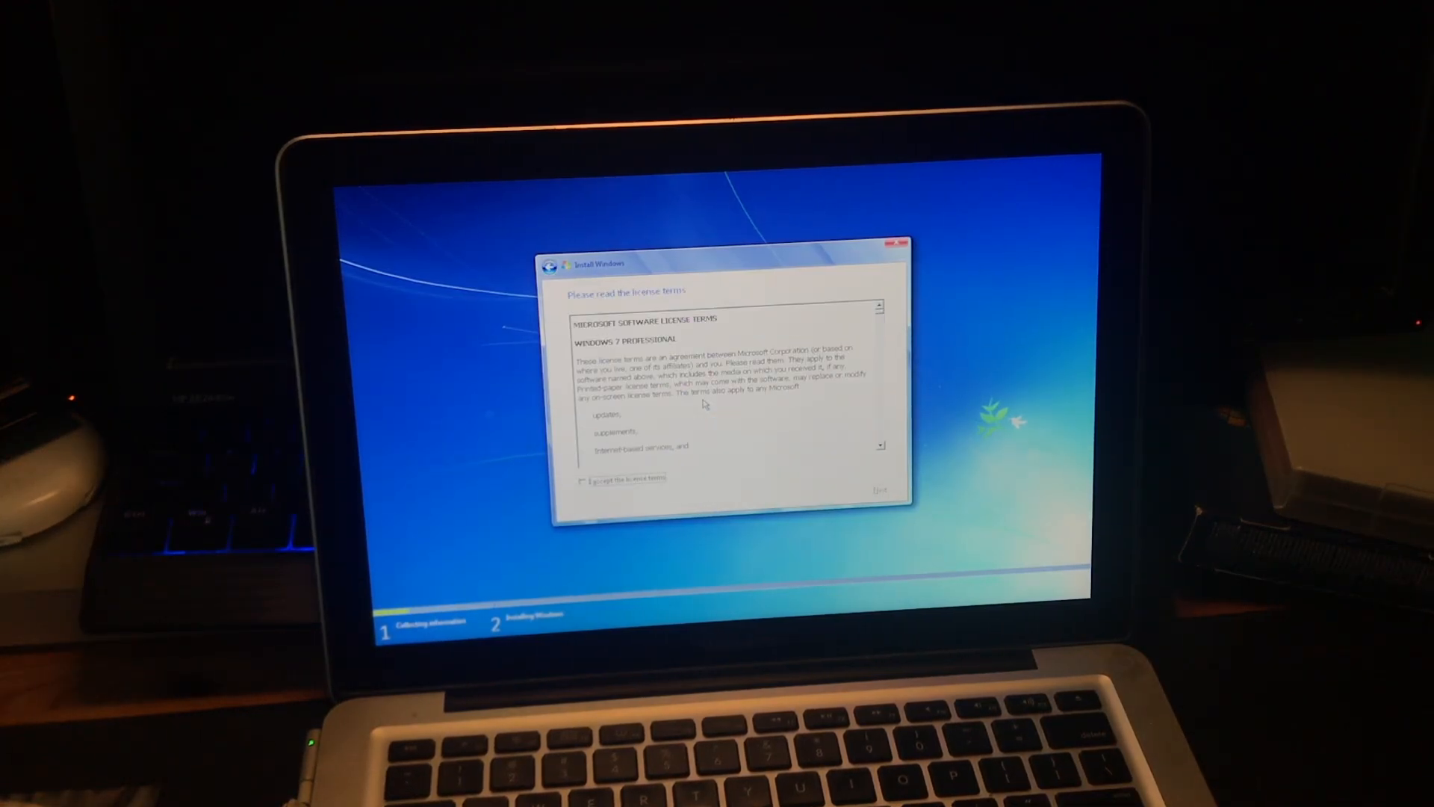
# Step: Accept the Windows 7 license, install to Disk 0 Partition 3 (C:), and confirm the warning
pyautogui.click(577, 477)
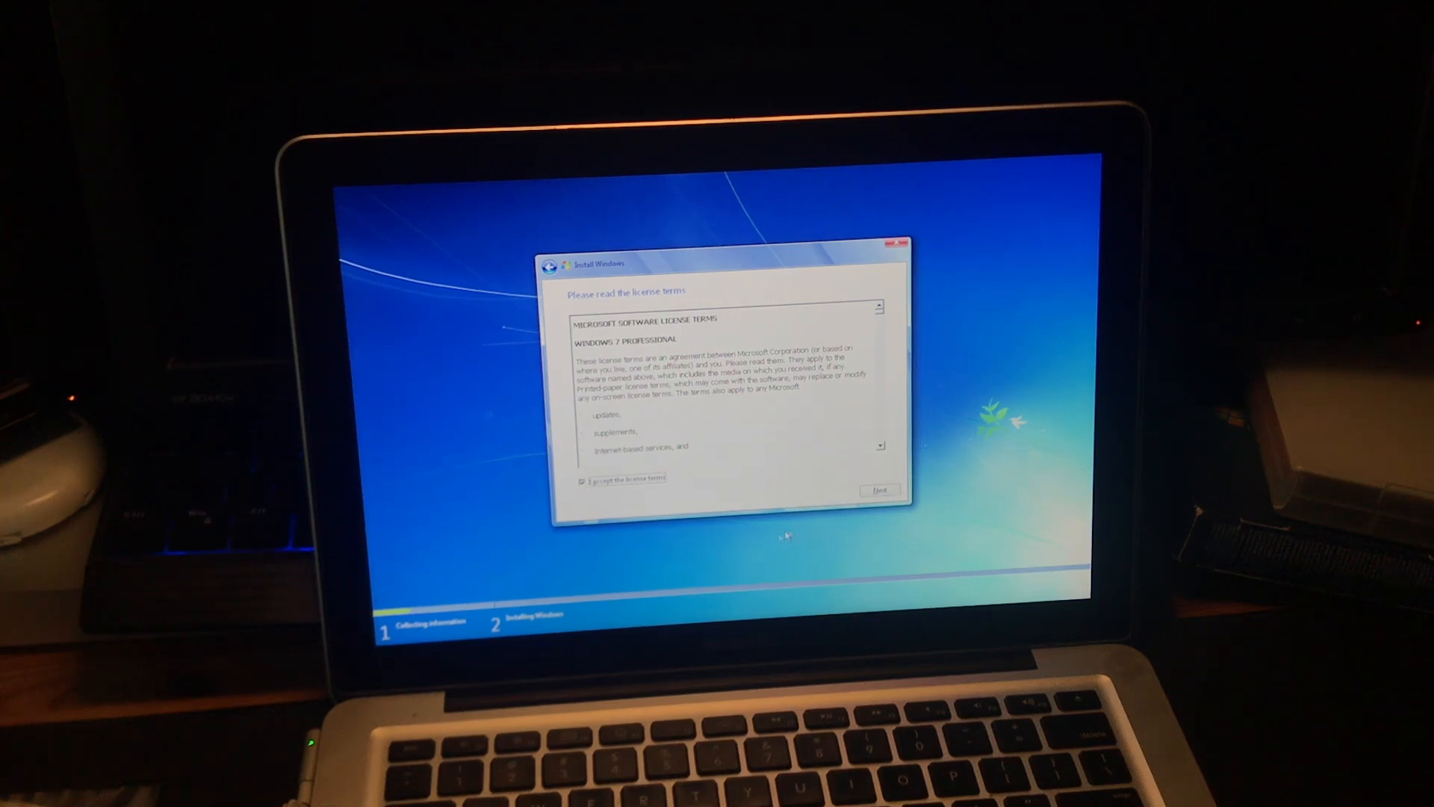
pyautogui.click(879, 489)
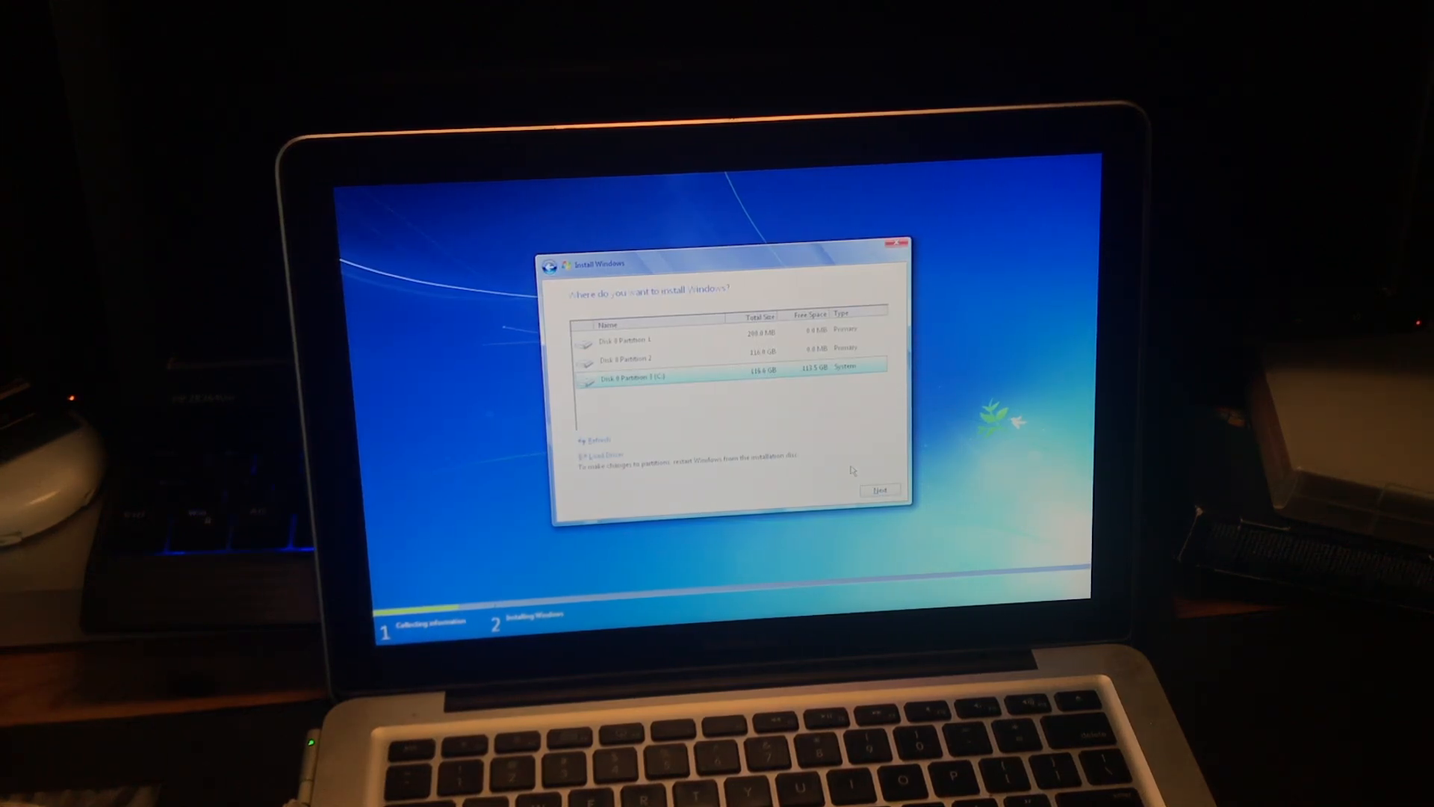
pyautogui.click(880, 490)
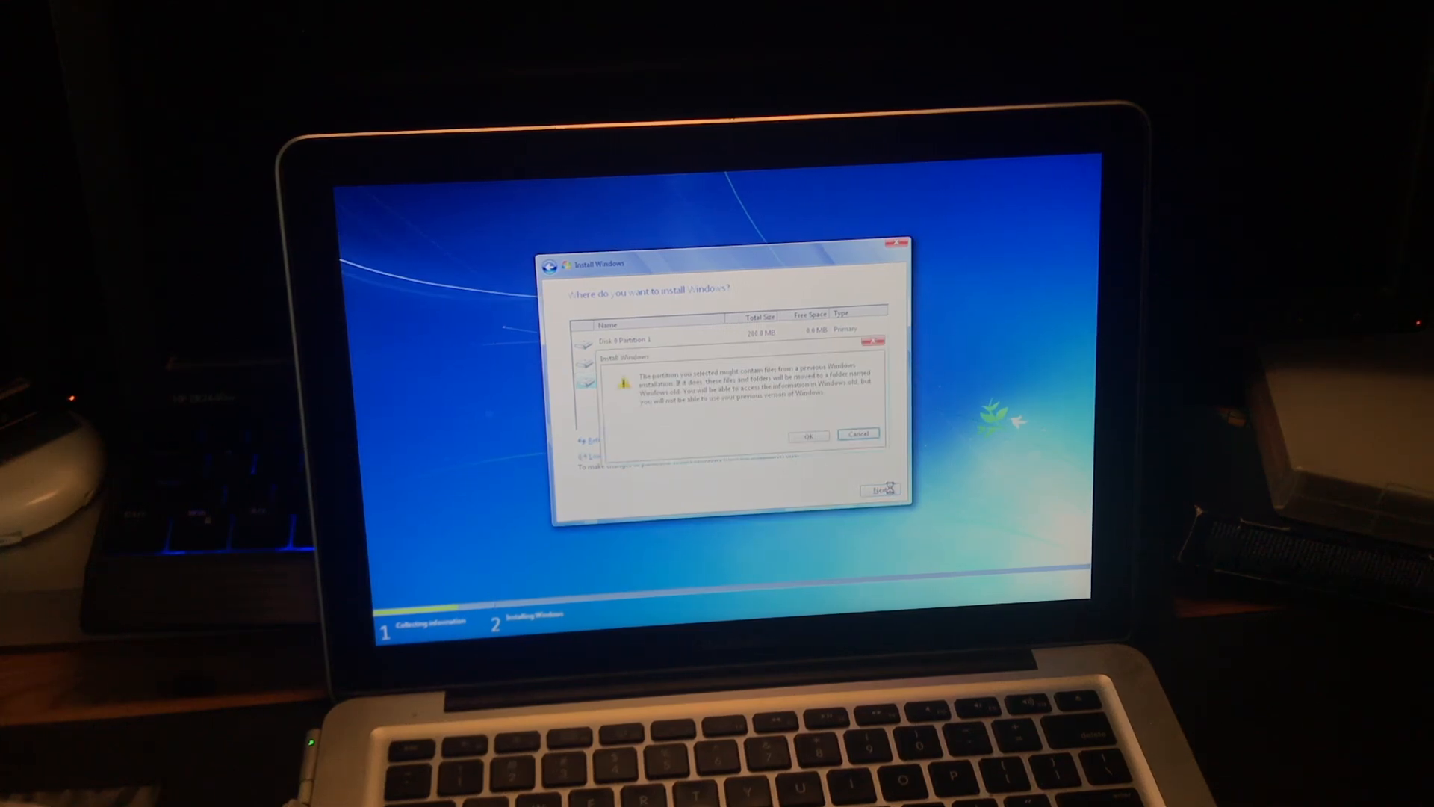
pyautogui.click(808, 435)
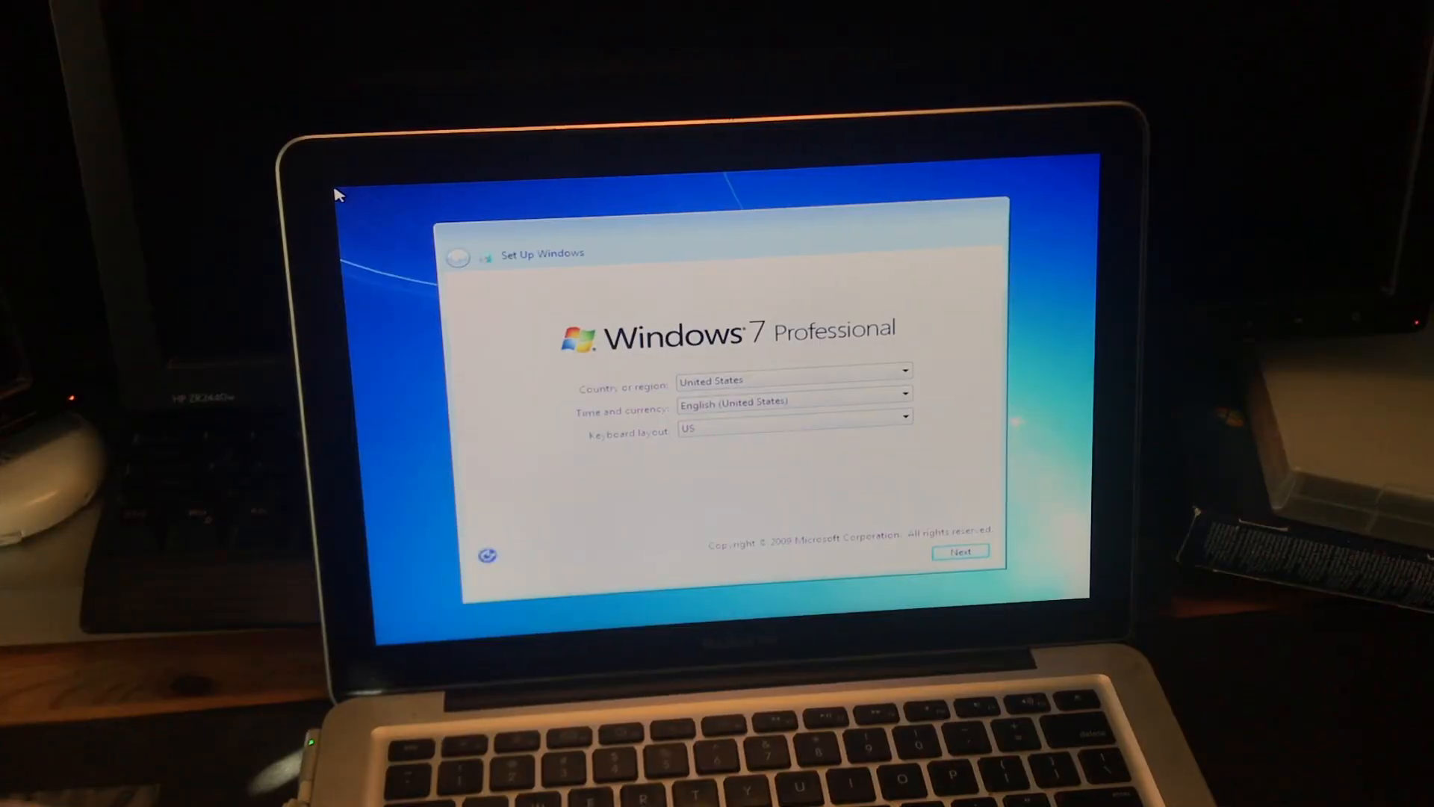
pyautogui.moveTo(794, 404)
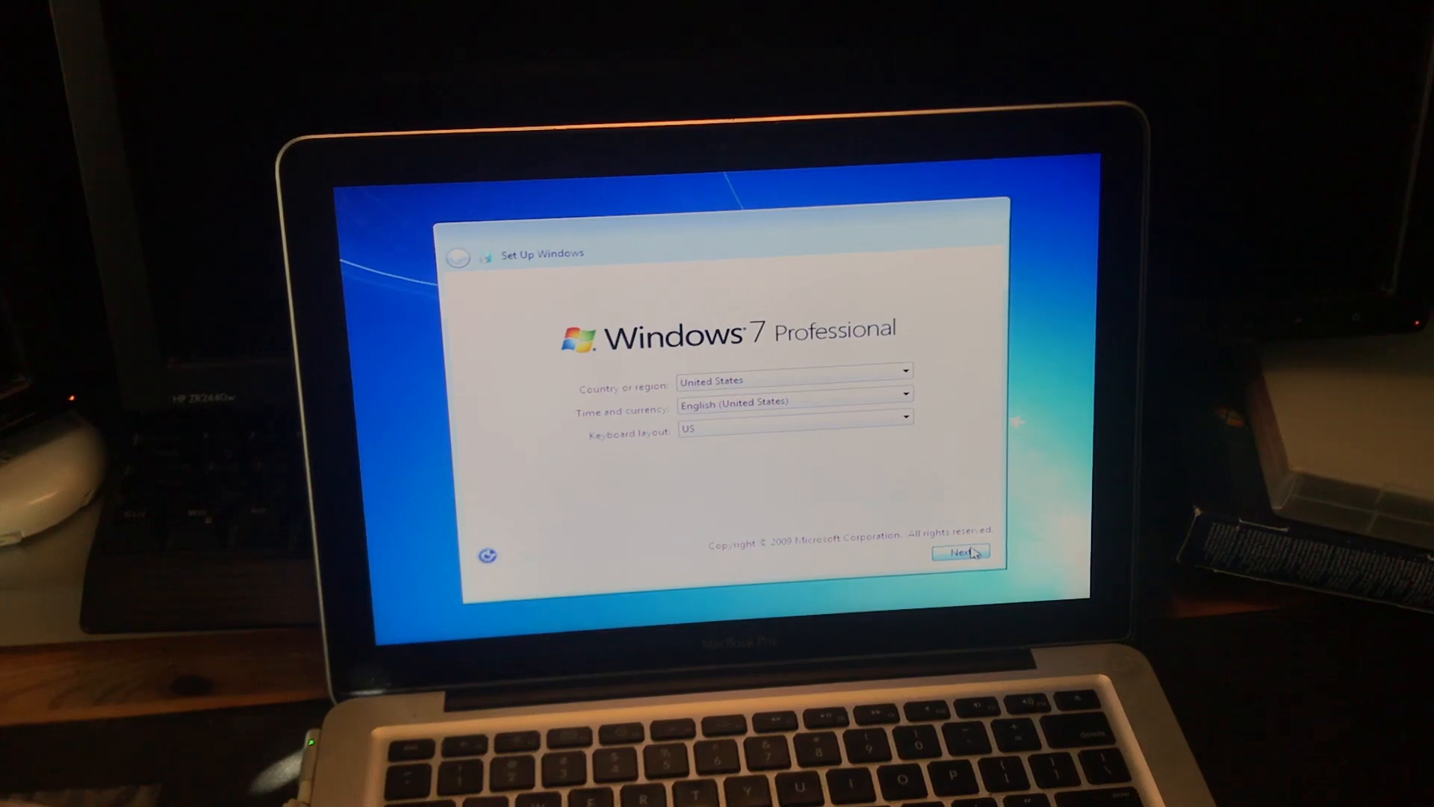
# Step: Accept United States region, the user and computer names, and Pacific Time settings
pyautogui.click(960, 551)
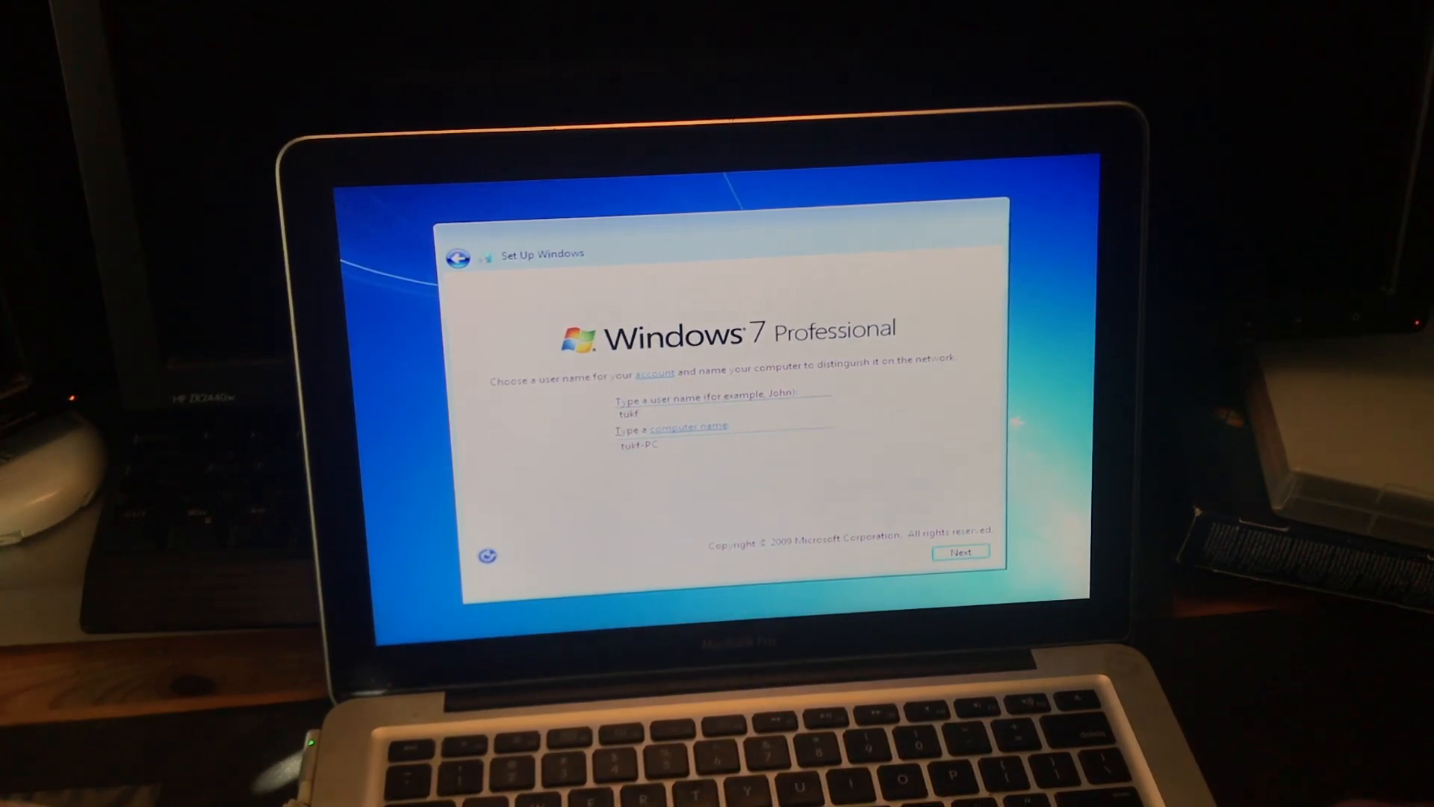
pyautogui.click(959, 552)
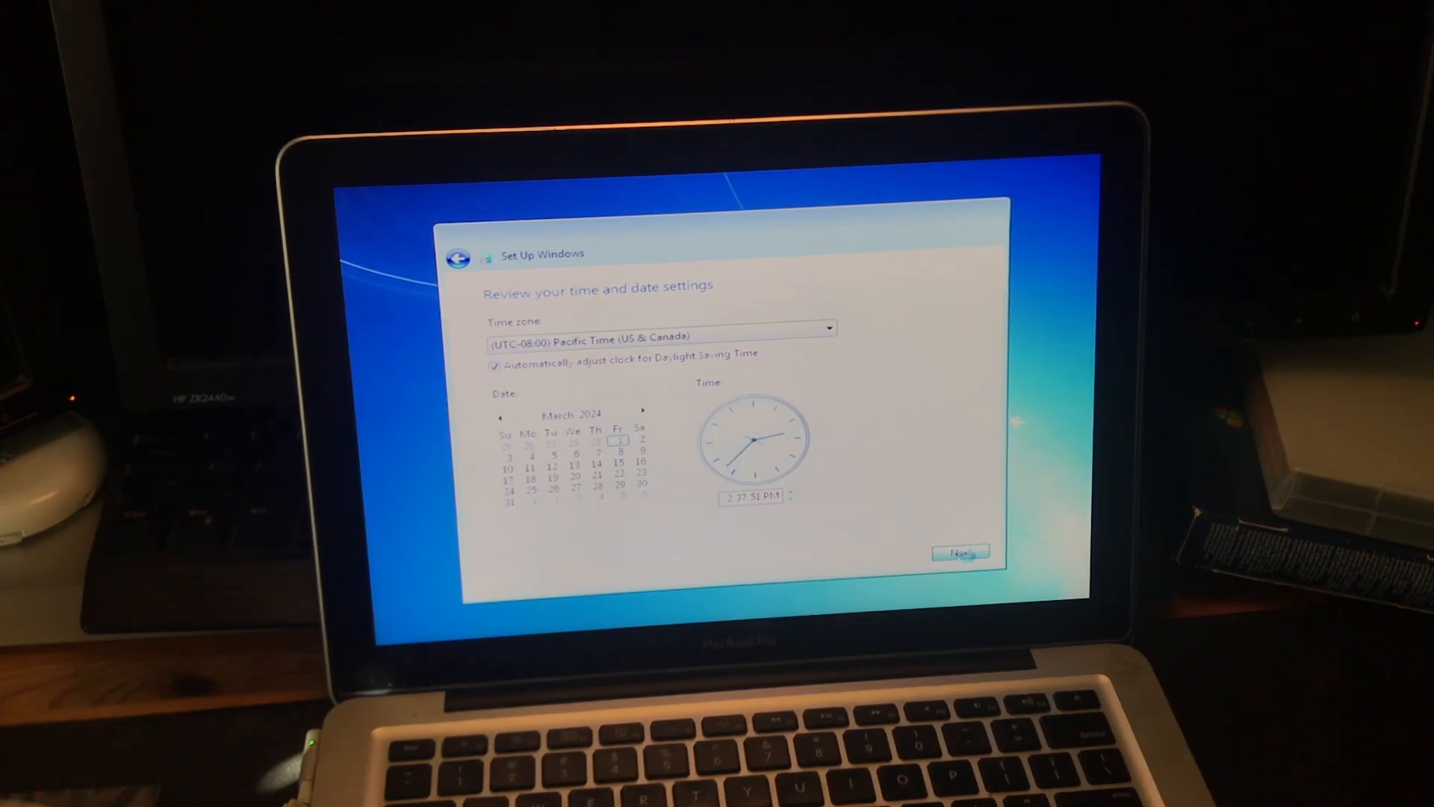
pyautogui.click(961, 553)
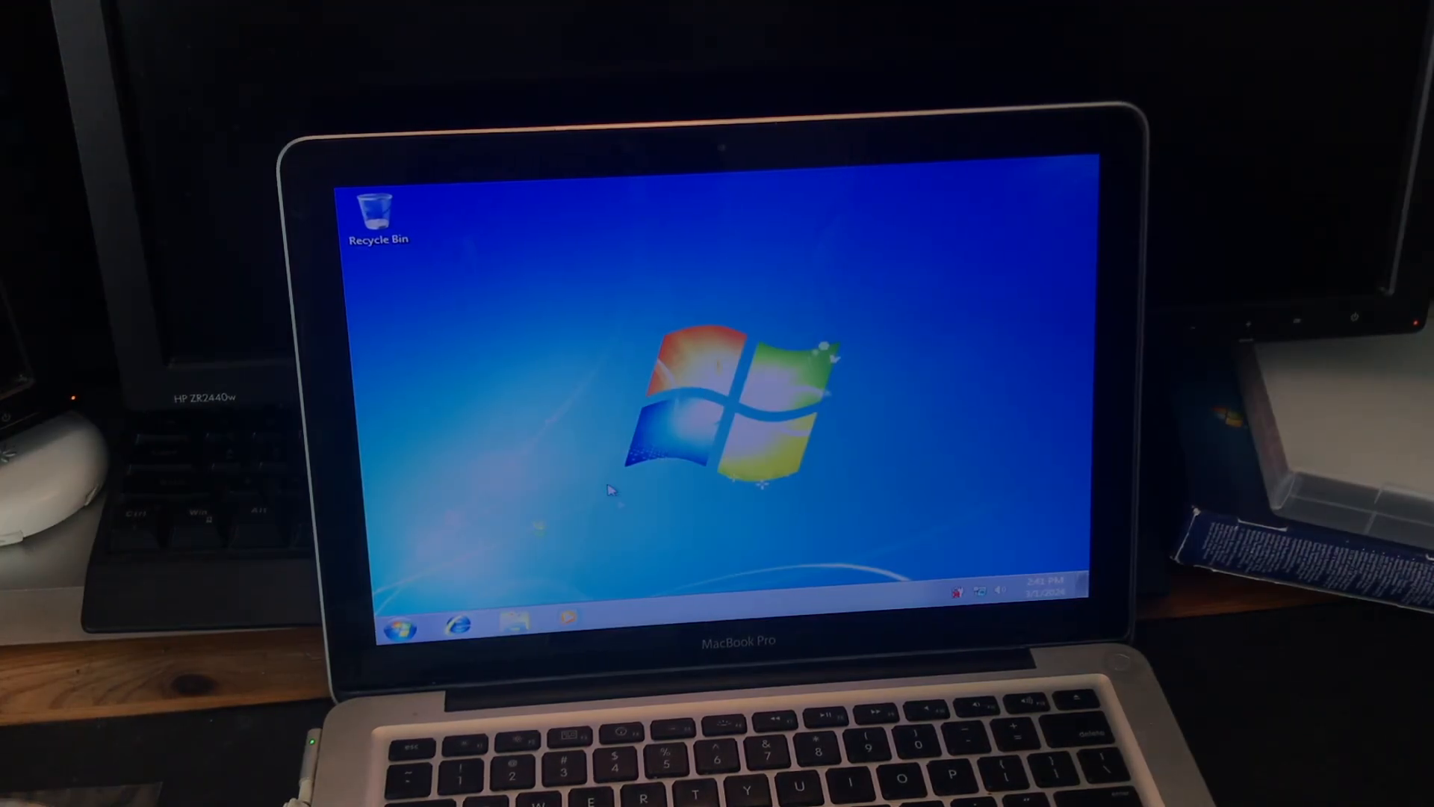
# Step: Check the DVD drive in Computer, then apply a 1280 × 800 screen resolution
pyautogui.click(514, 623)
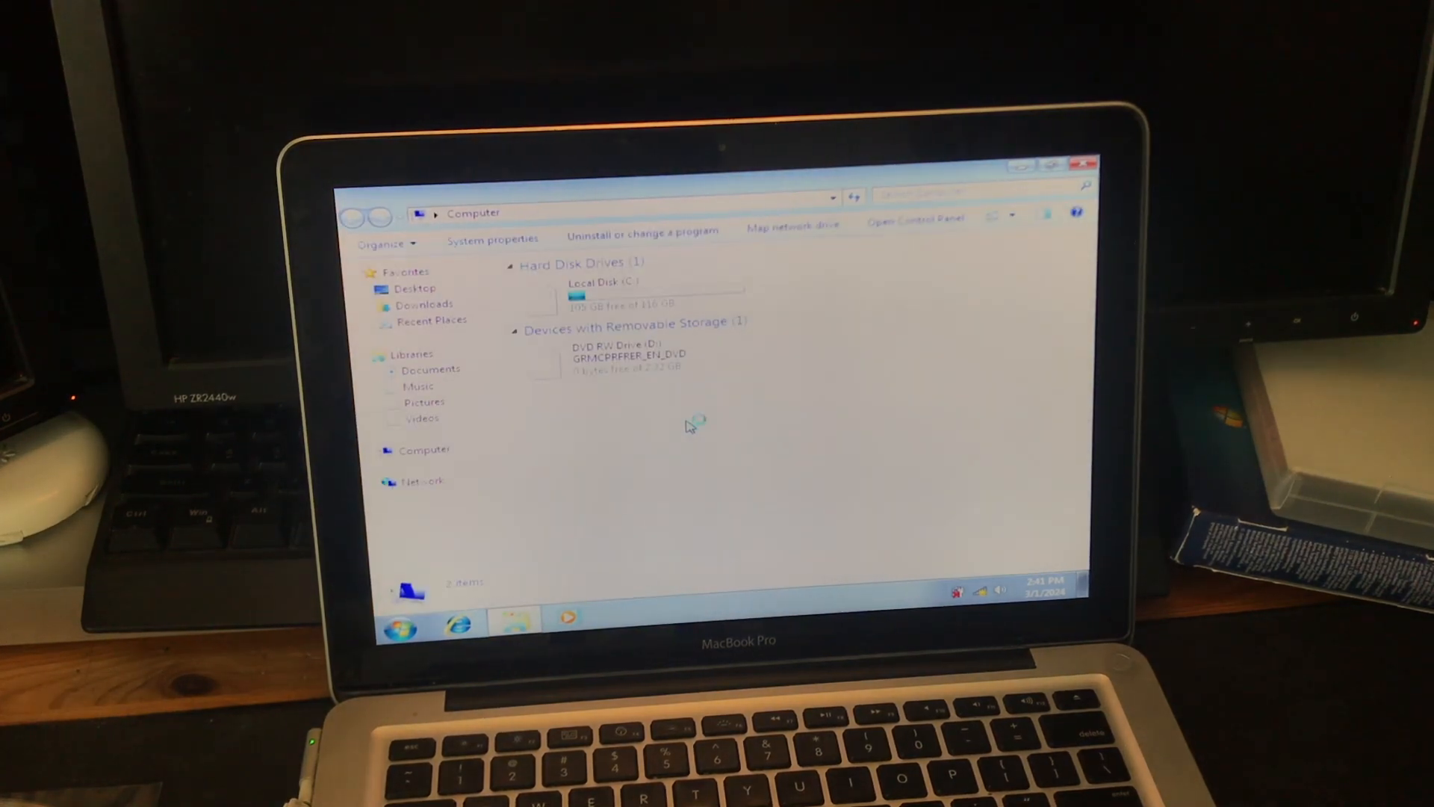
pyautogui.click(631, 357)
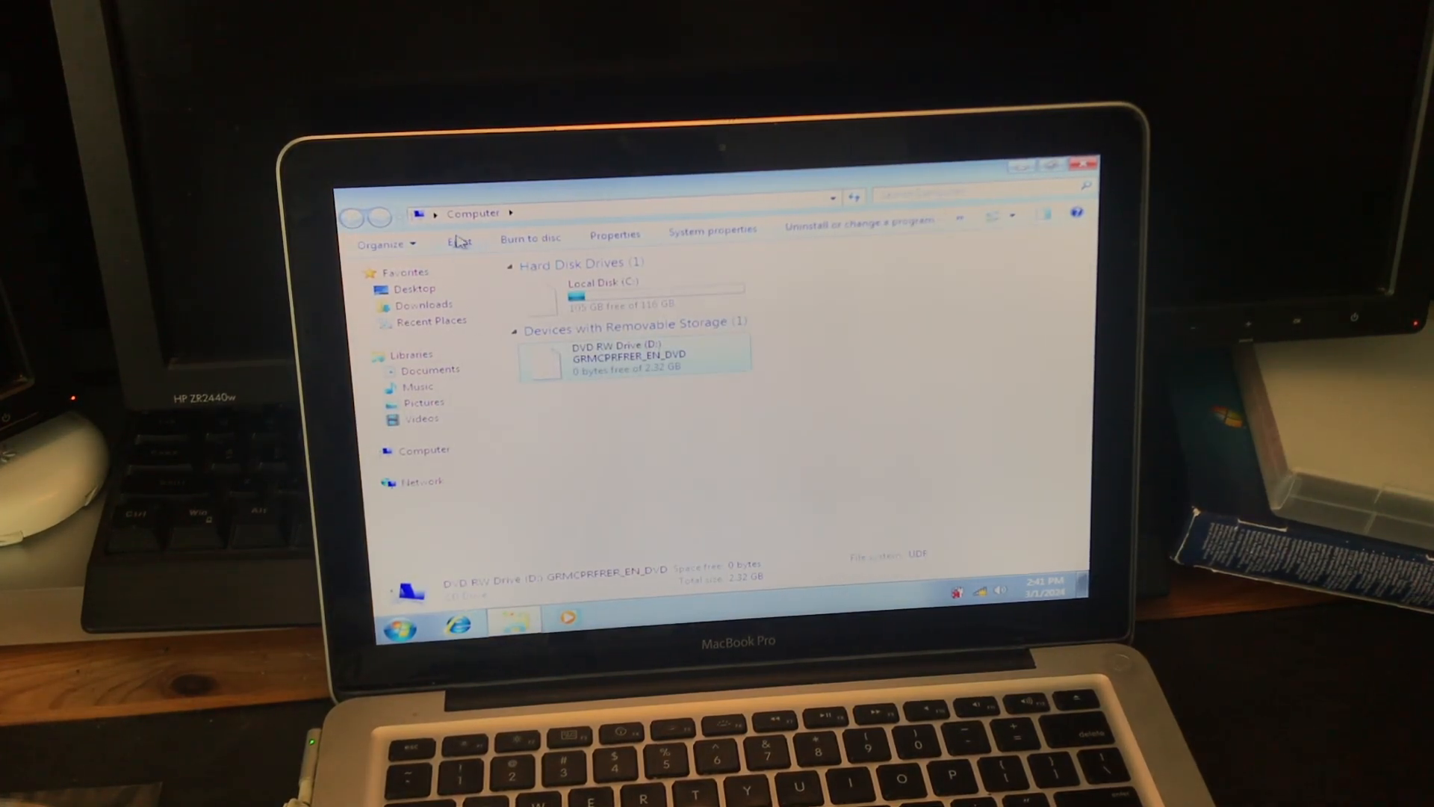
pyautogui.click(1087, 163)
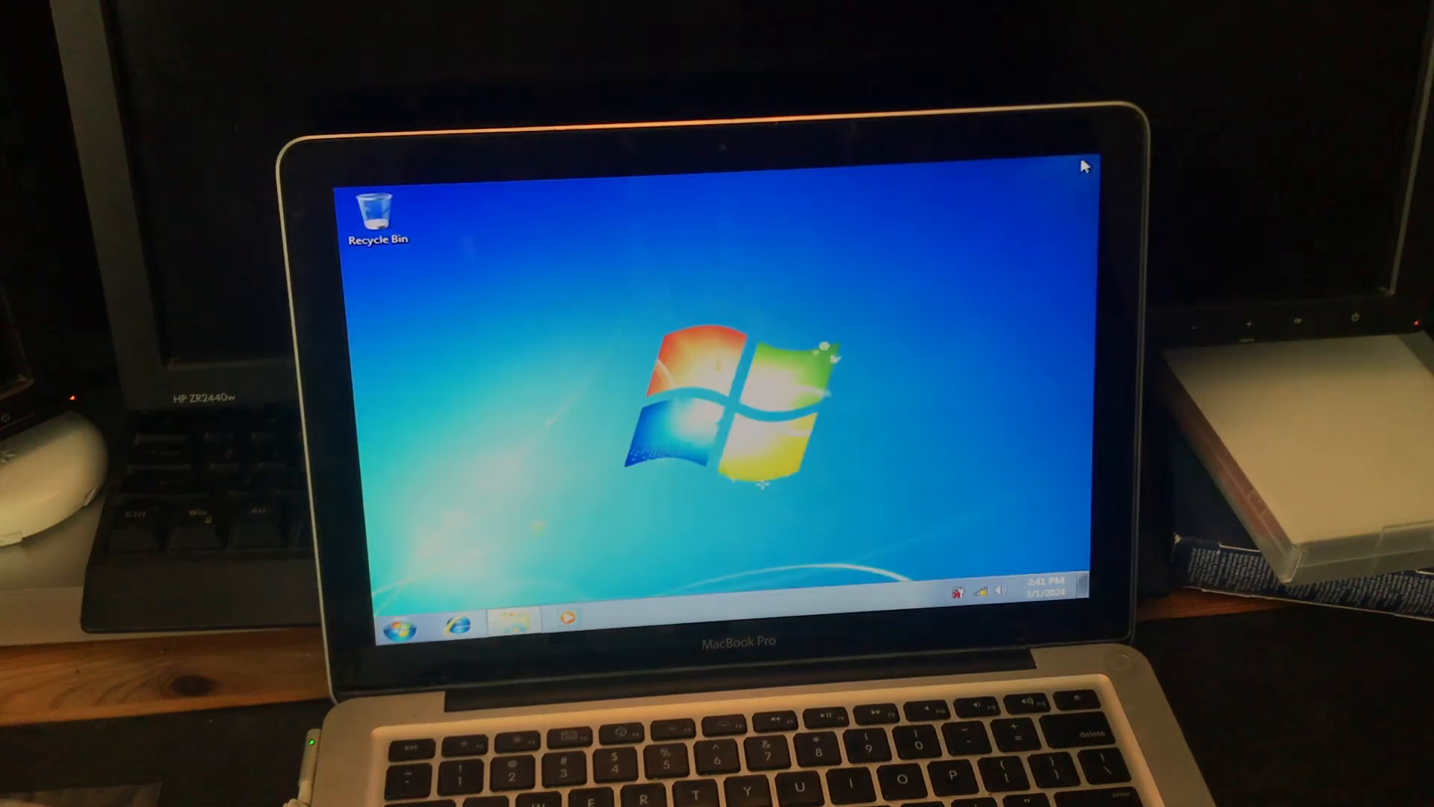
pyautogui.click(403, 627)
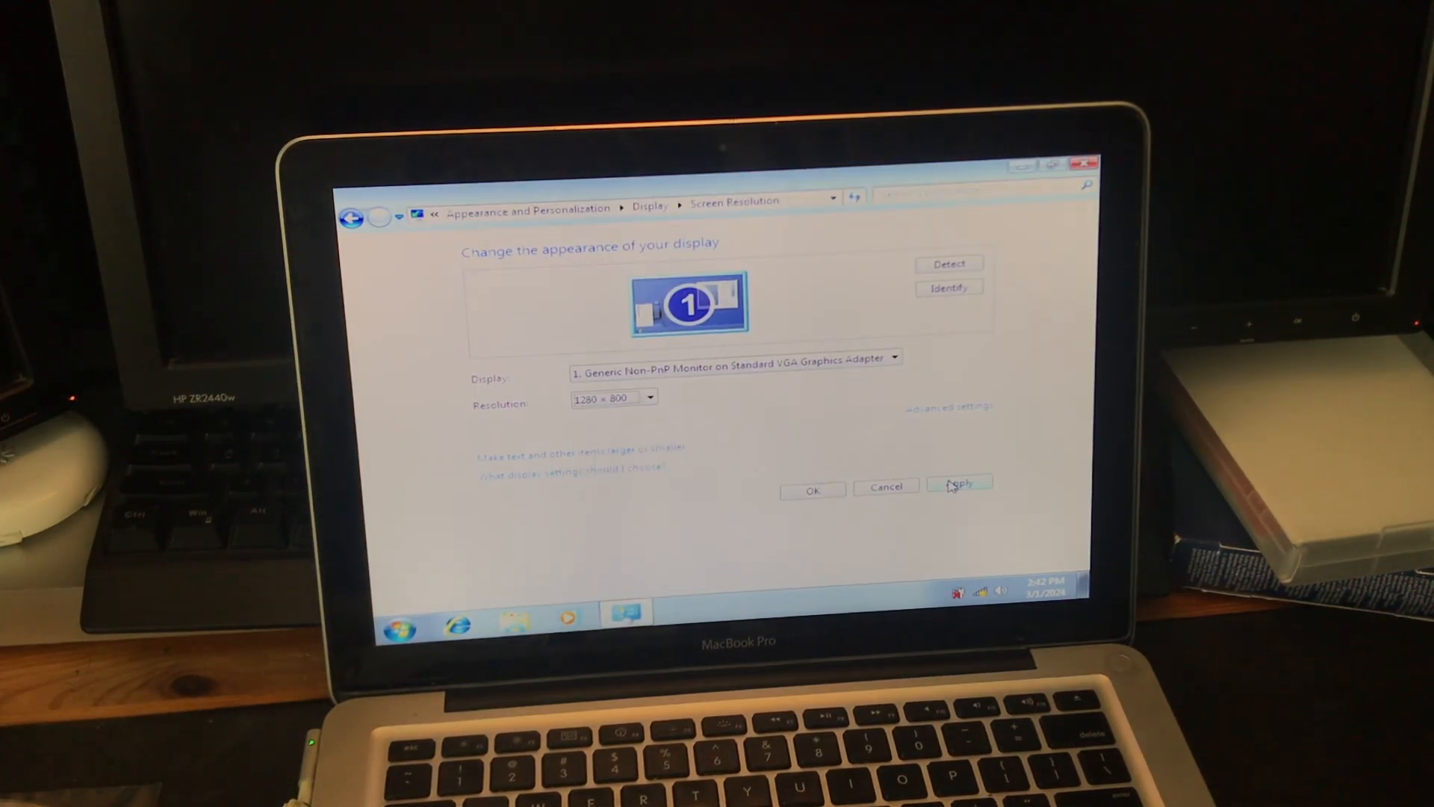
pyautogui.click(959, 483)
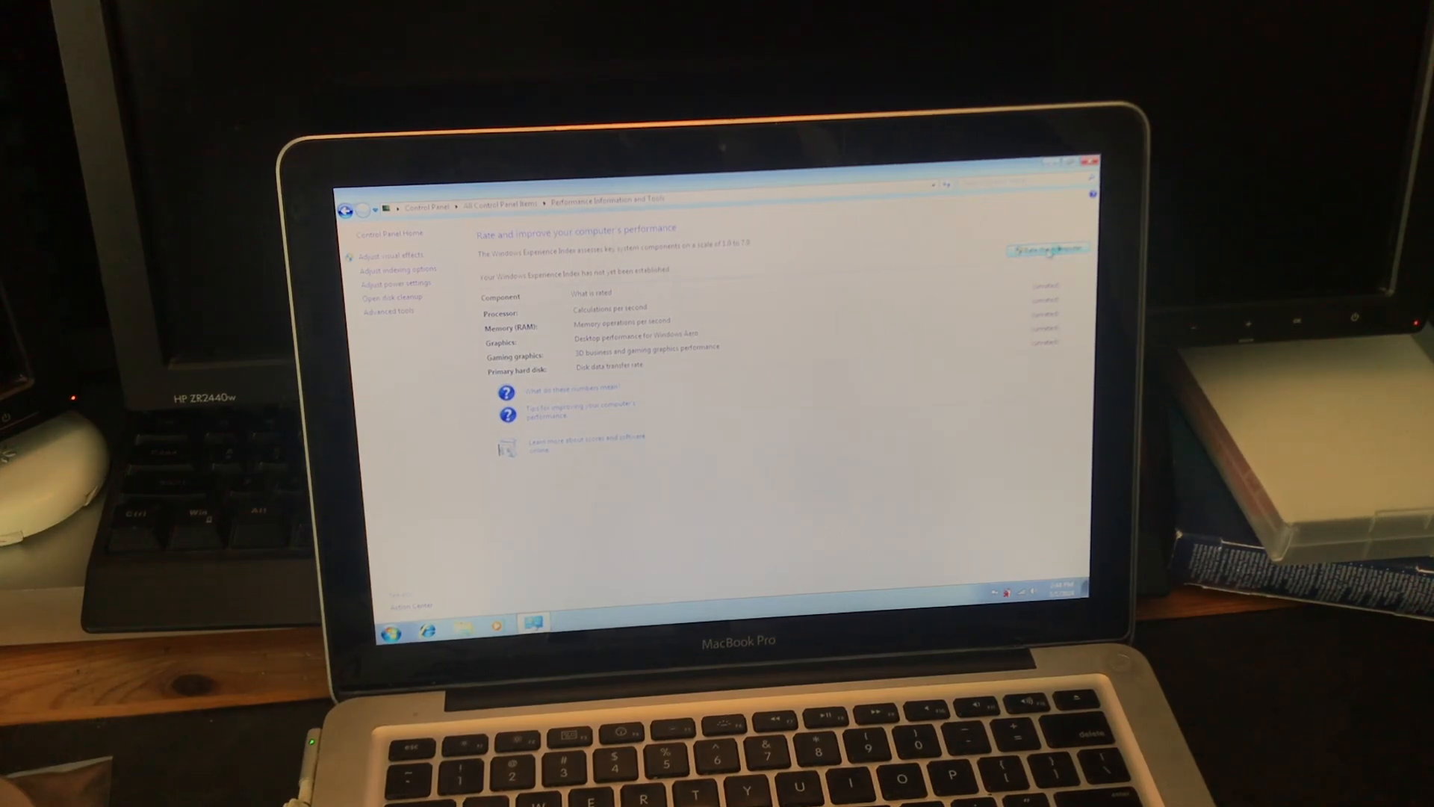
# Step: Choose 'Rate this computer' in Performance Information and Tools
pyautogui.click(1047, 250)
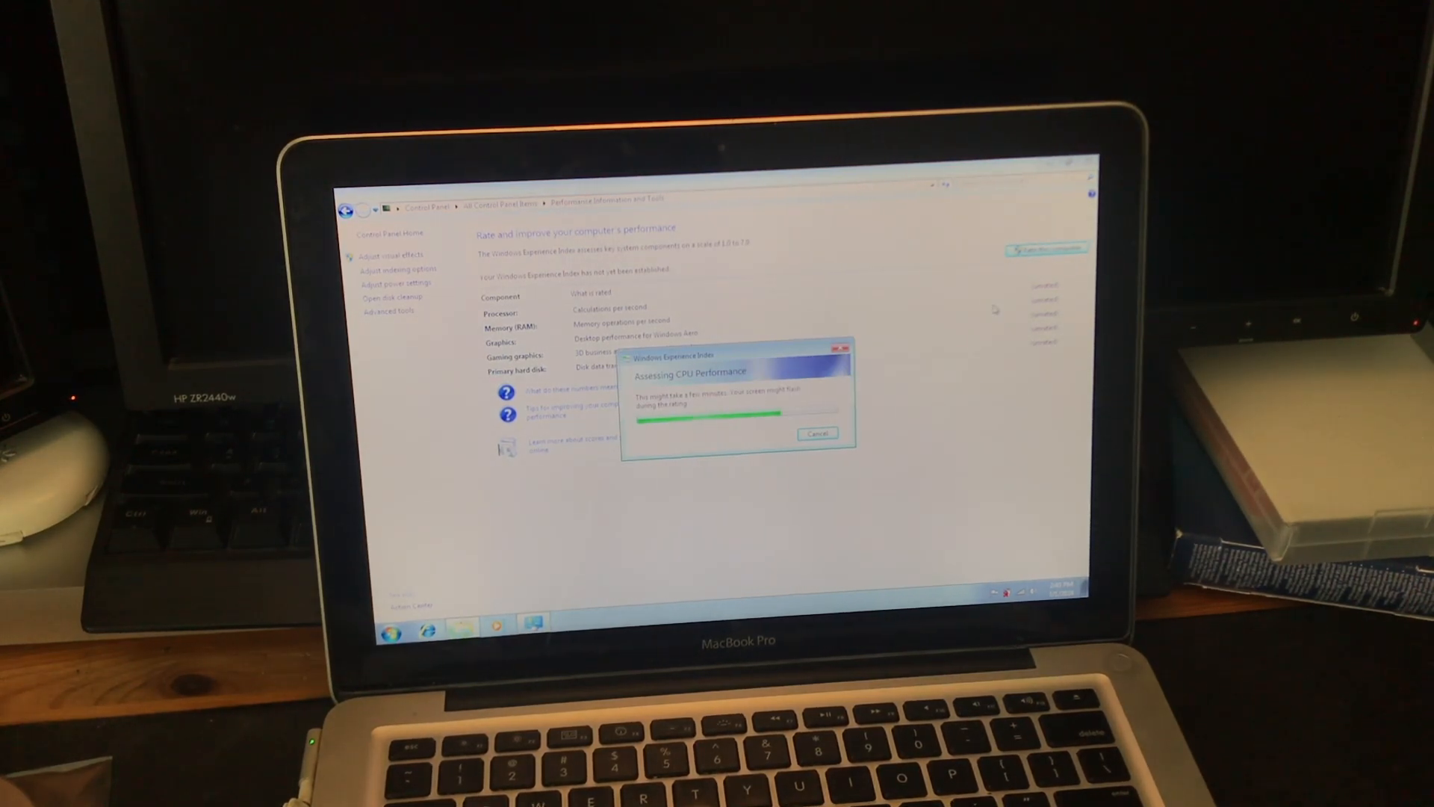